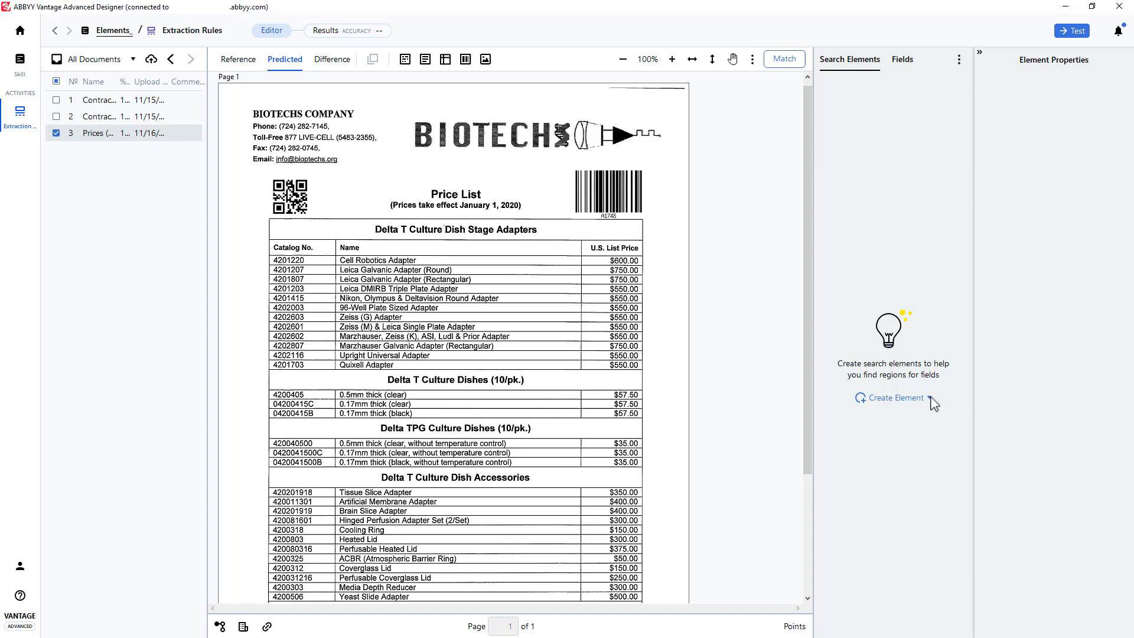
Add a new Barcode search element via Create Element.
click(895, 399)
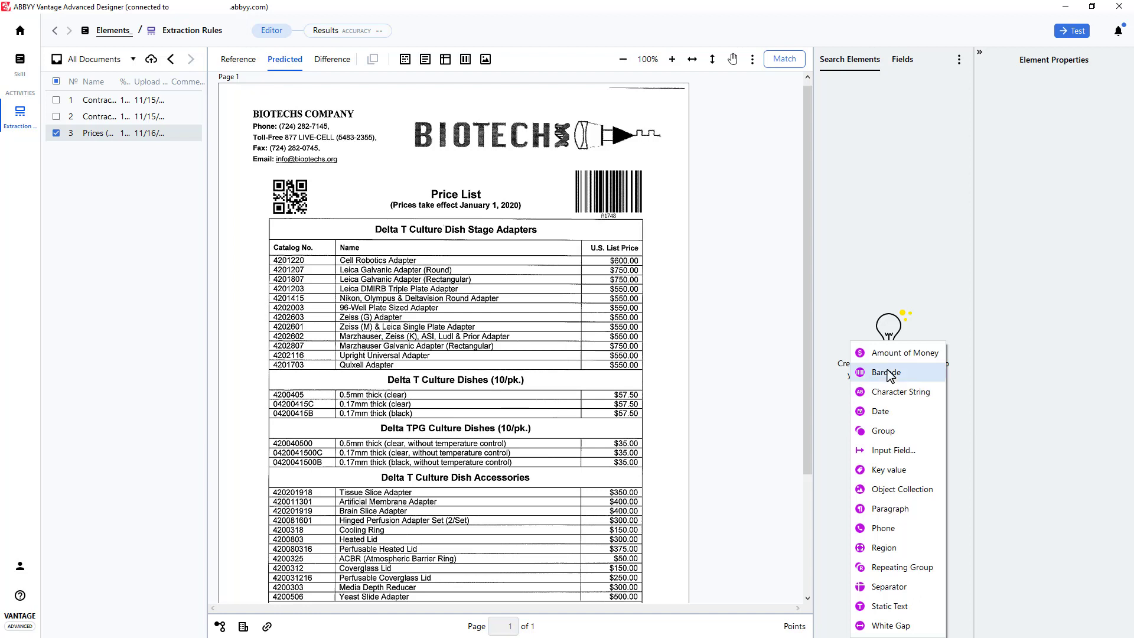
click(883, 372)
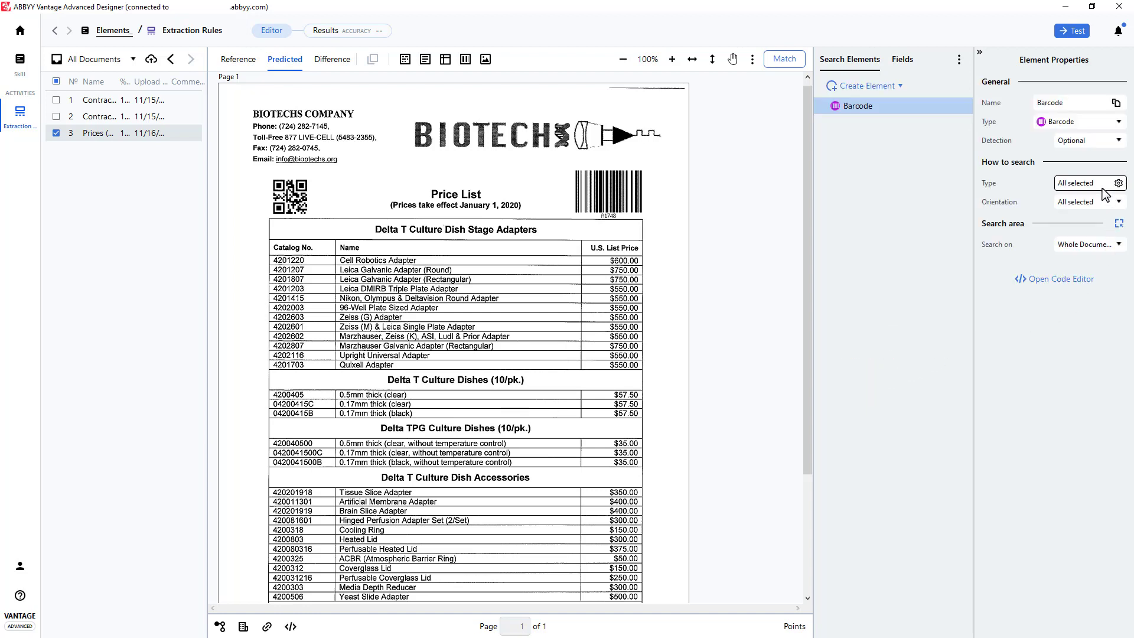
click(1119, 182)
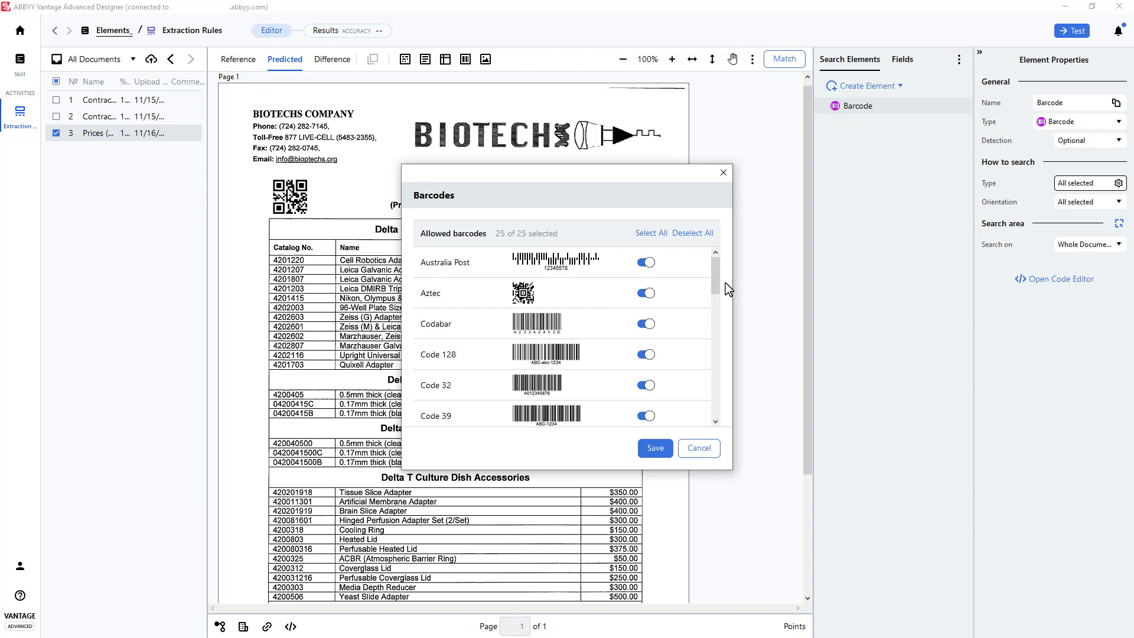
scroll(down, 3)
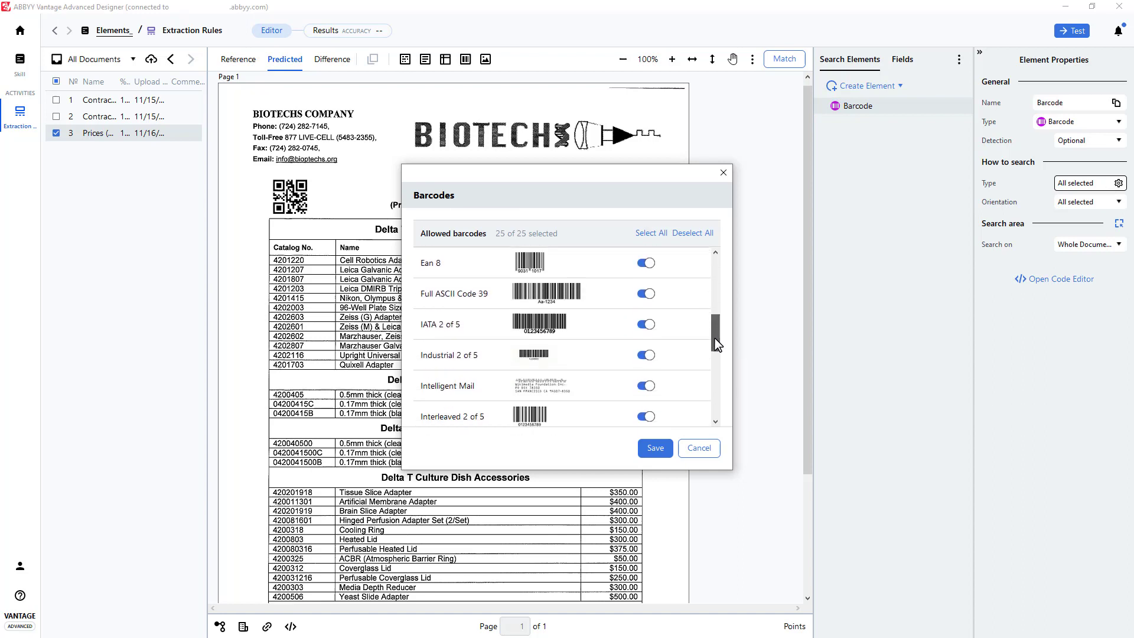
scroll(down, 3)
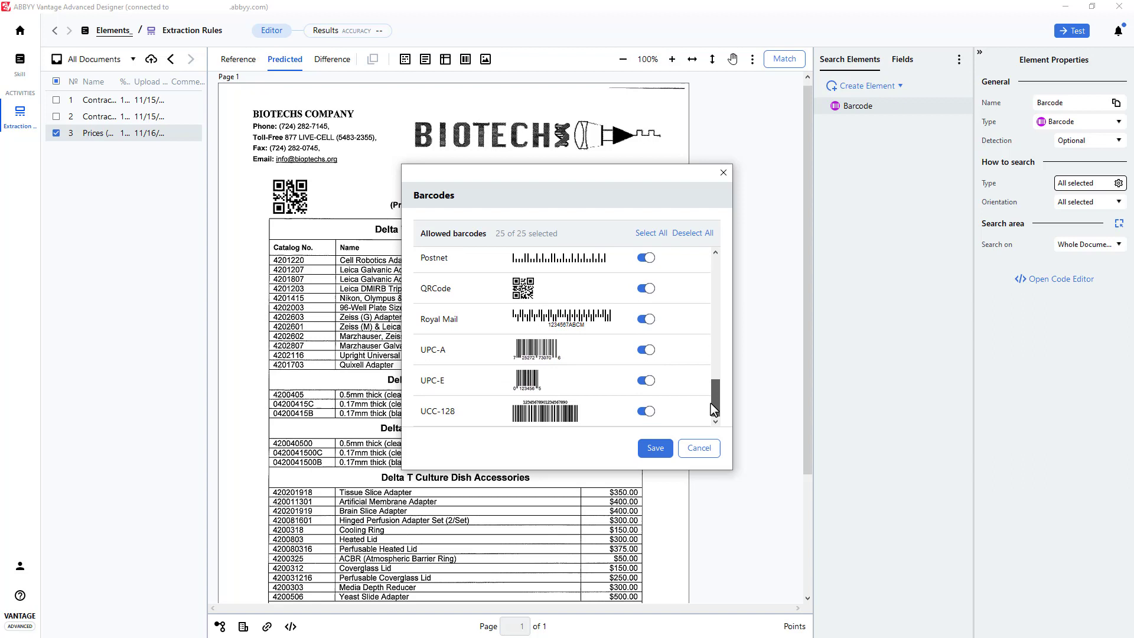
scroll(down, 3)
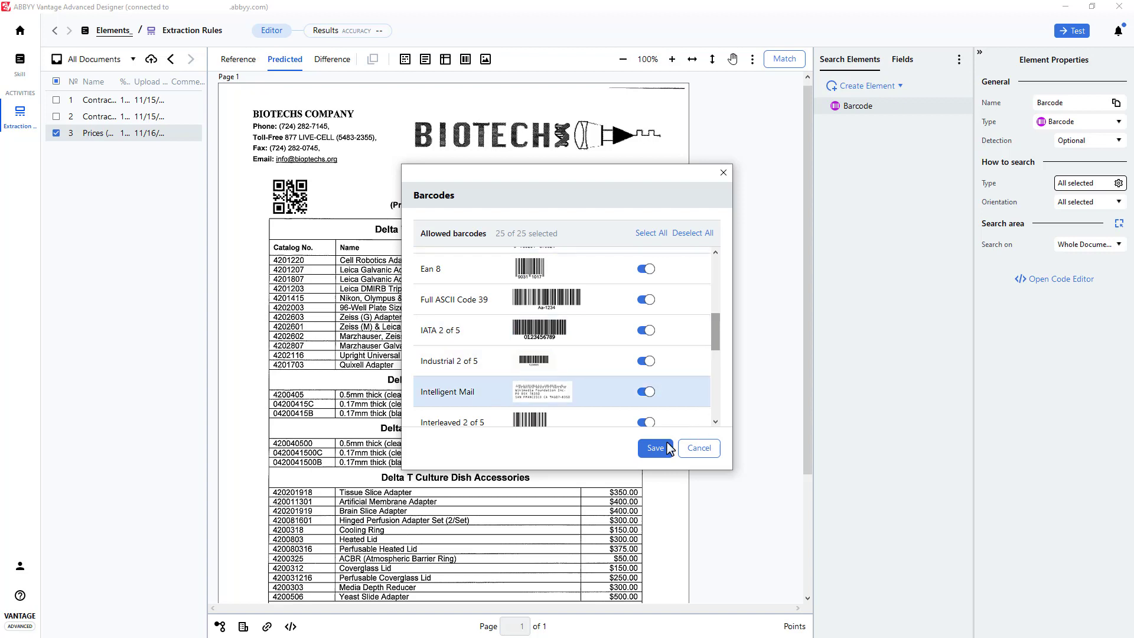
click(655, 448)
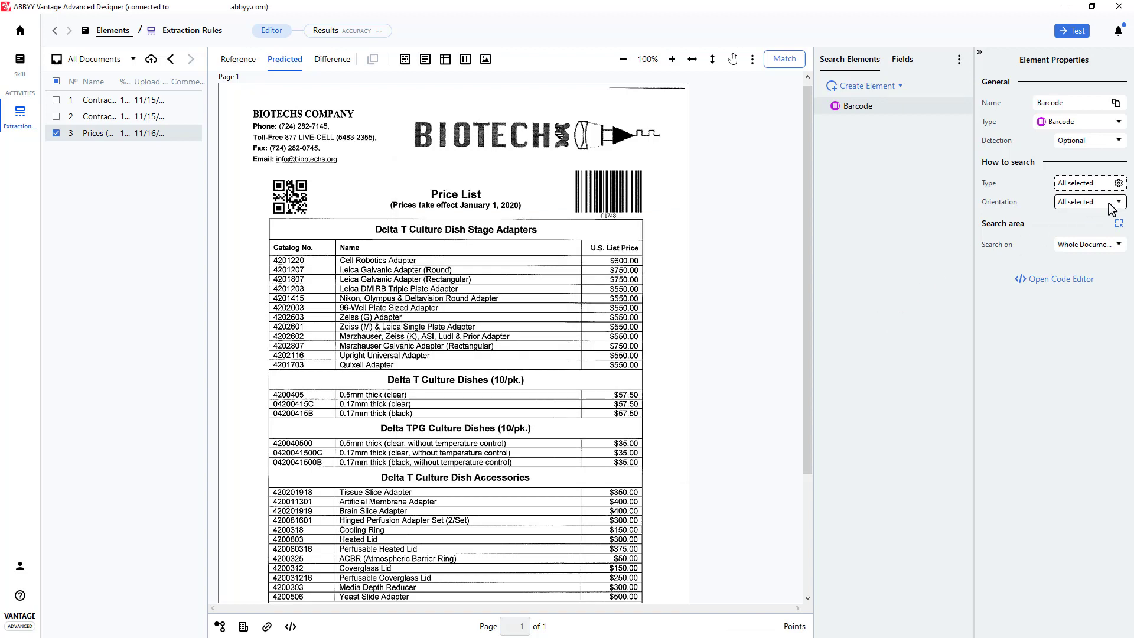
click(1089, 202)
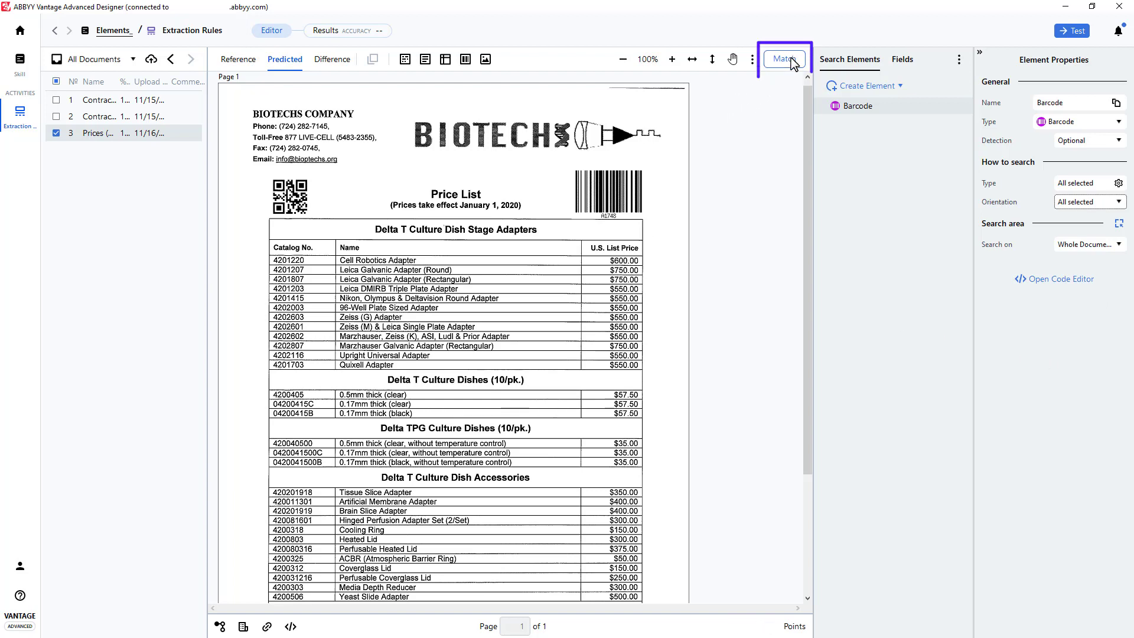
Match the document, inspect the Code 128 and QR code hypotheses, and reopen Barcode's allowed types.
click(784, 59)
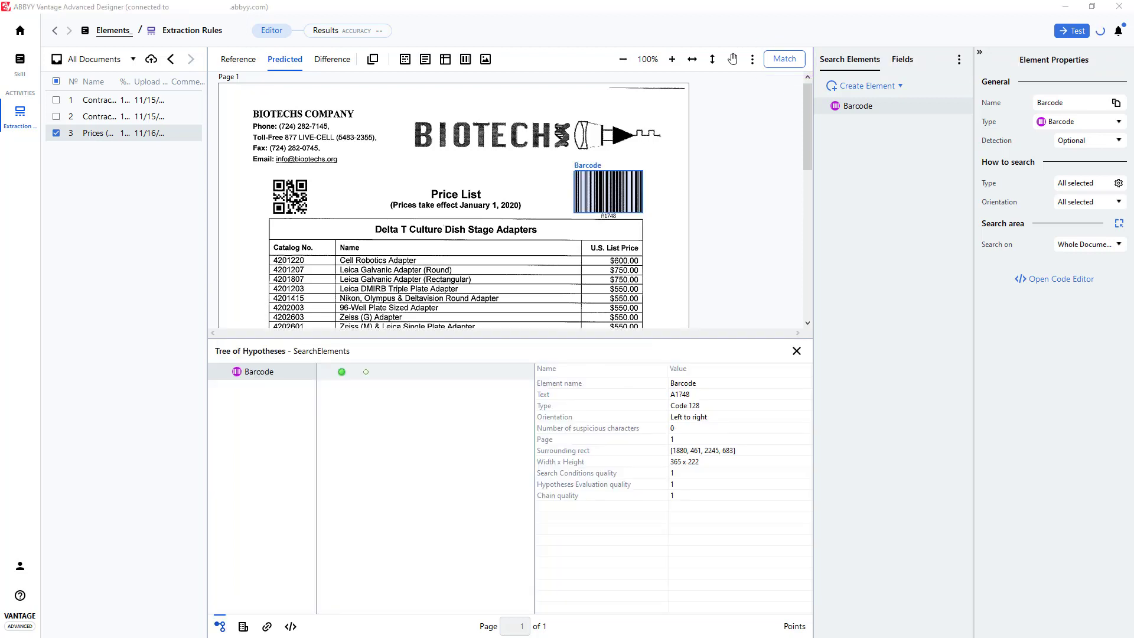
click(783, 59)
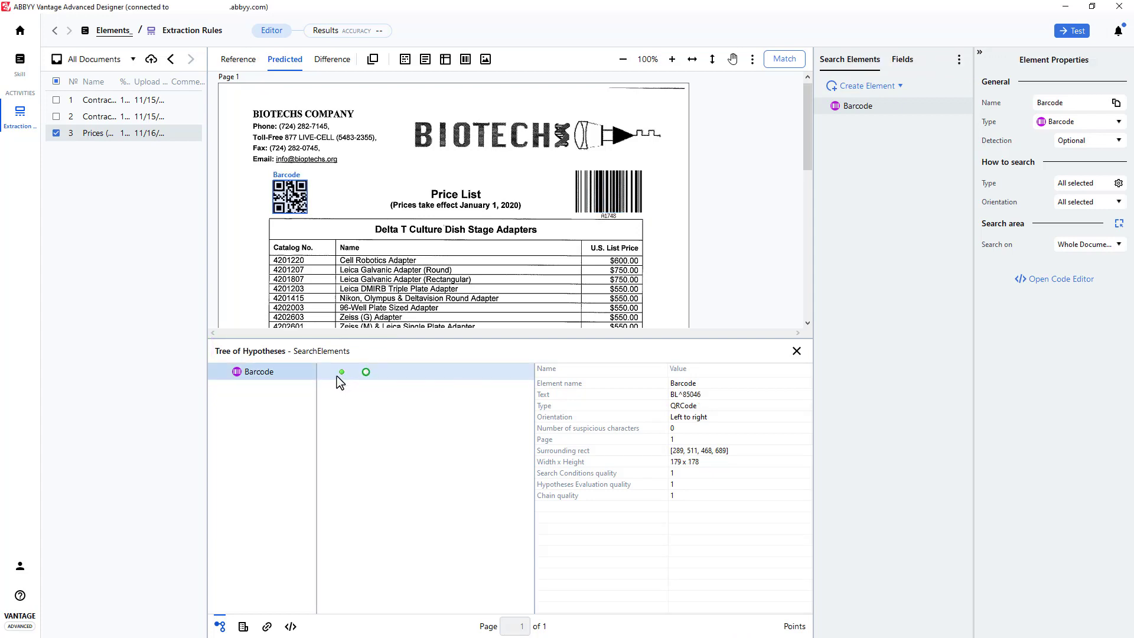
click(342, 373)
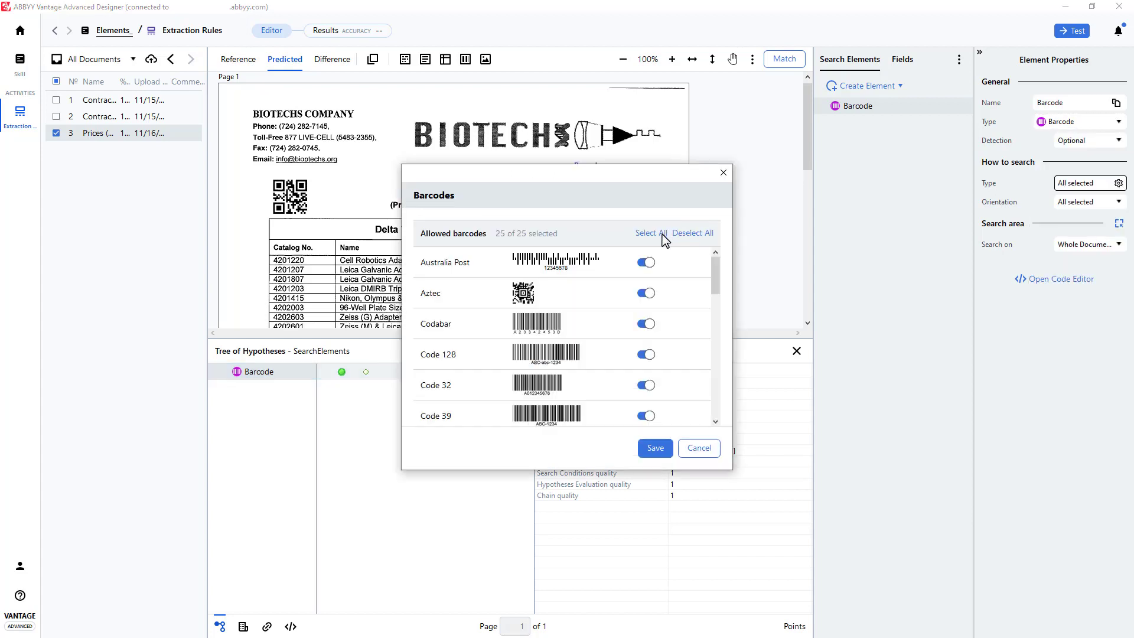
Deselect all barcode types, allow only QRCode, and save the setting.
click(694, 233)
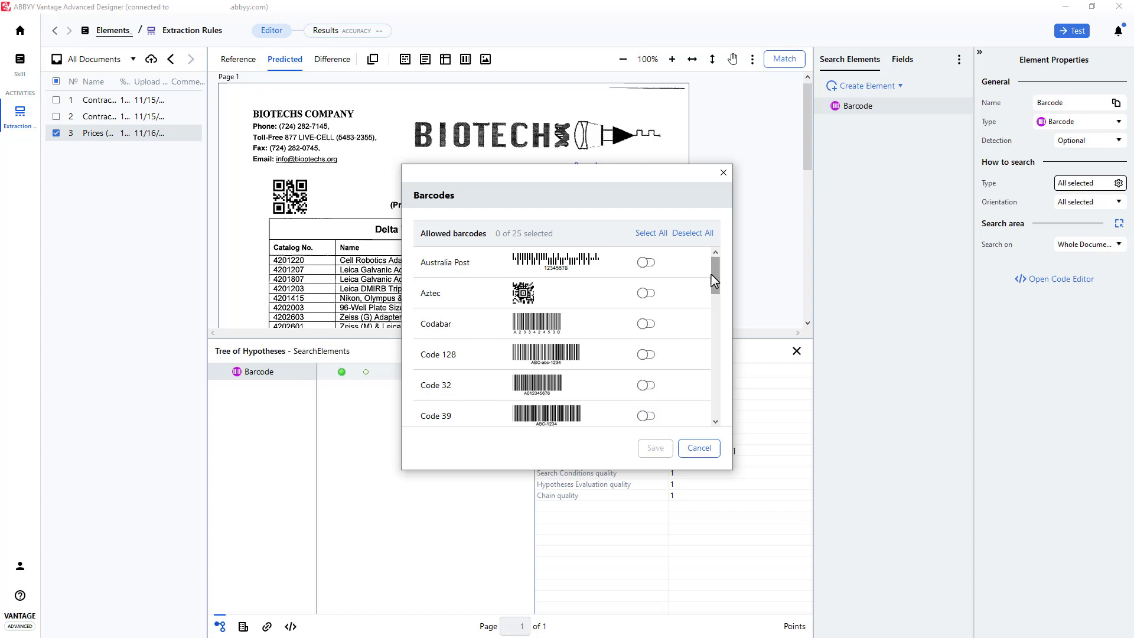
scroll(down, 3)
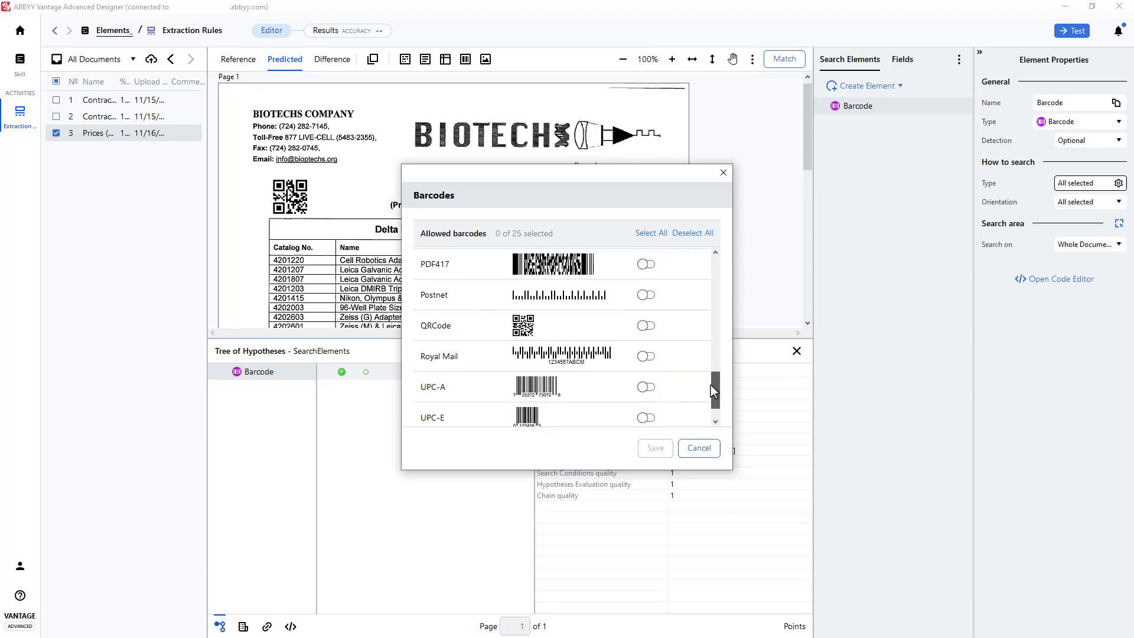
click(645, 326)
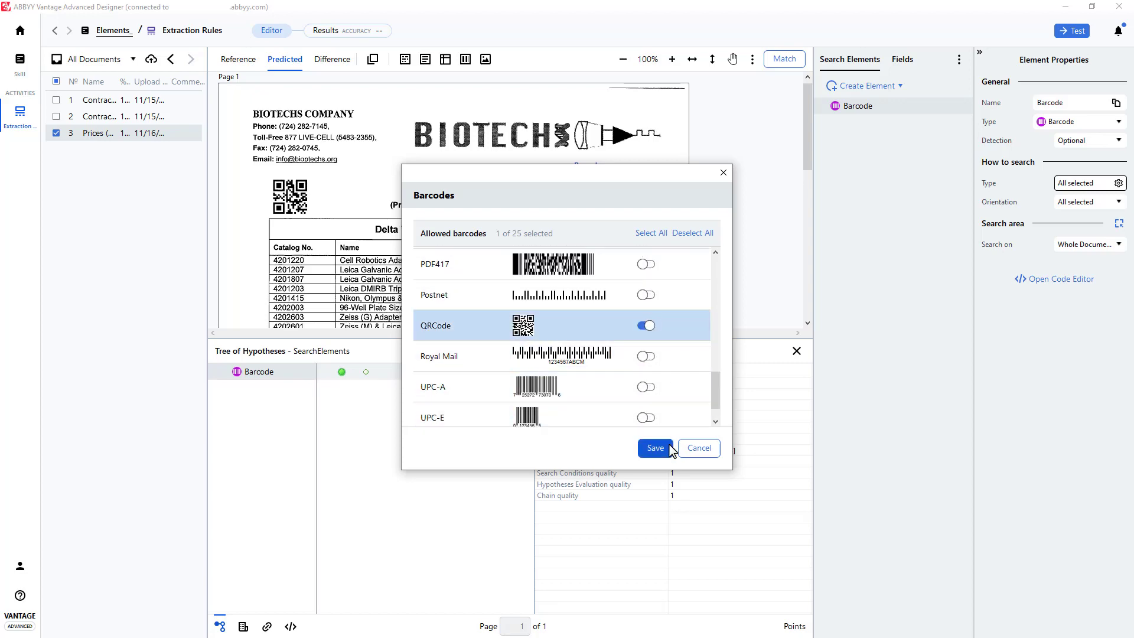
click(653, 447)
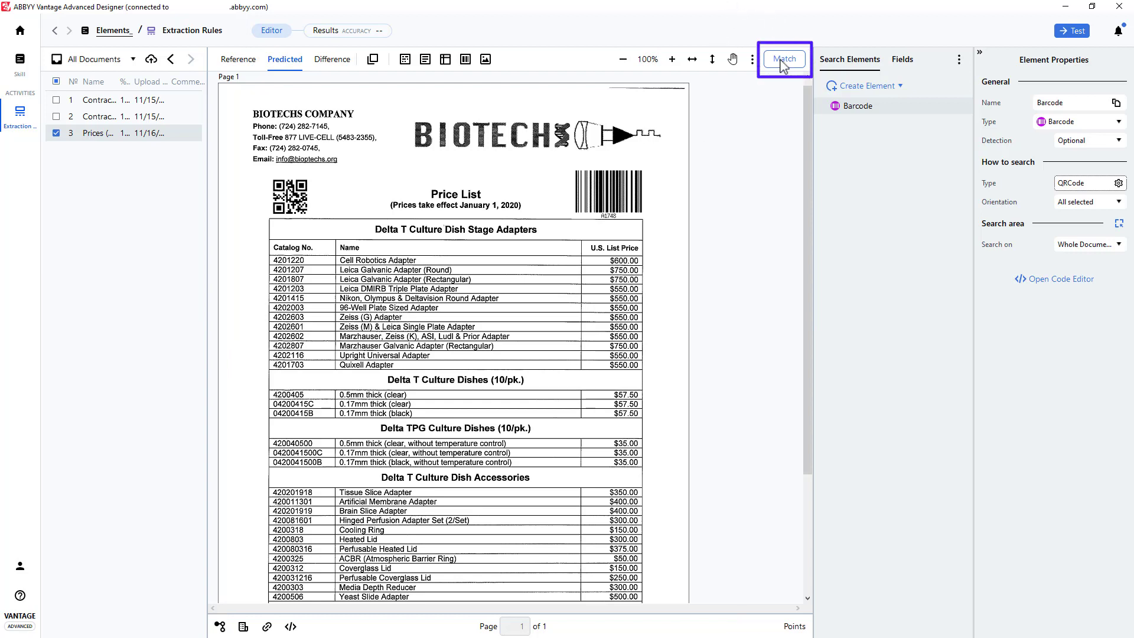
Rematch so Barcode yields a single QRCode hypothesis in the Tree of Hypotheses.
click(783, 59)
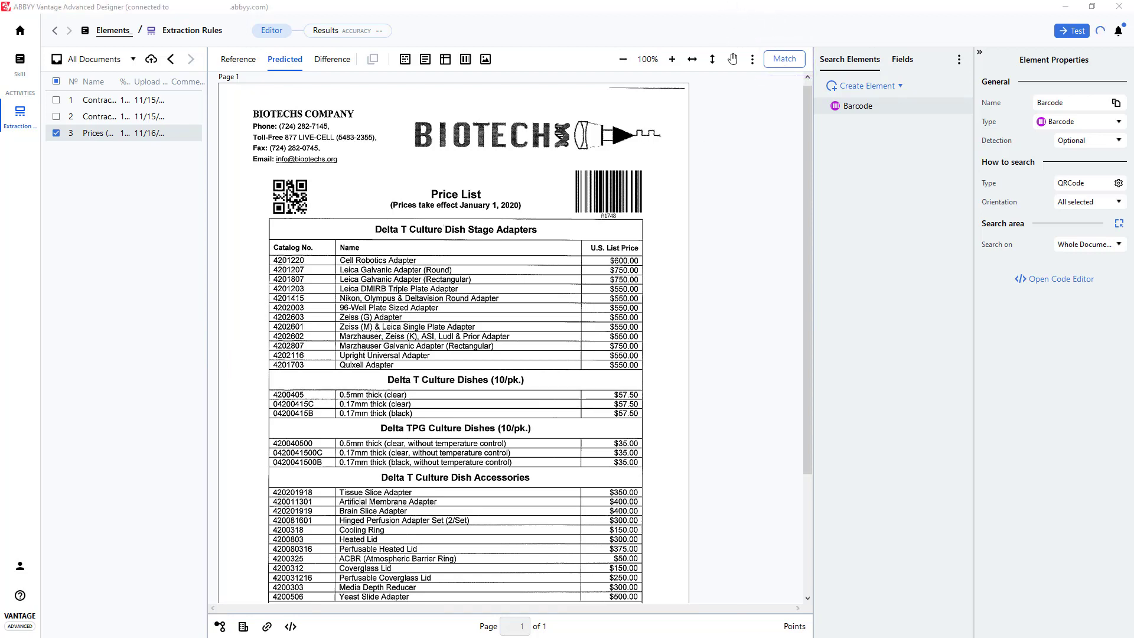
click(856, 105)
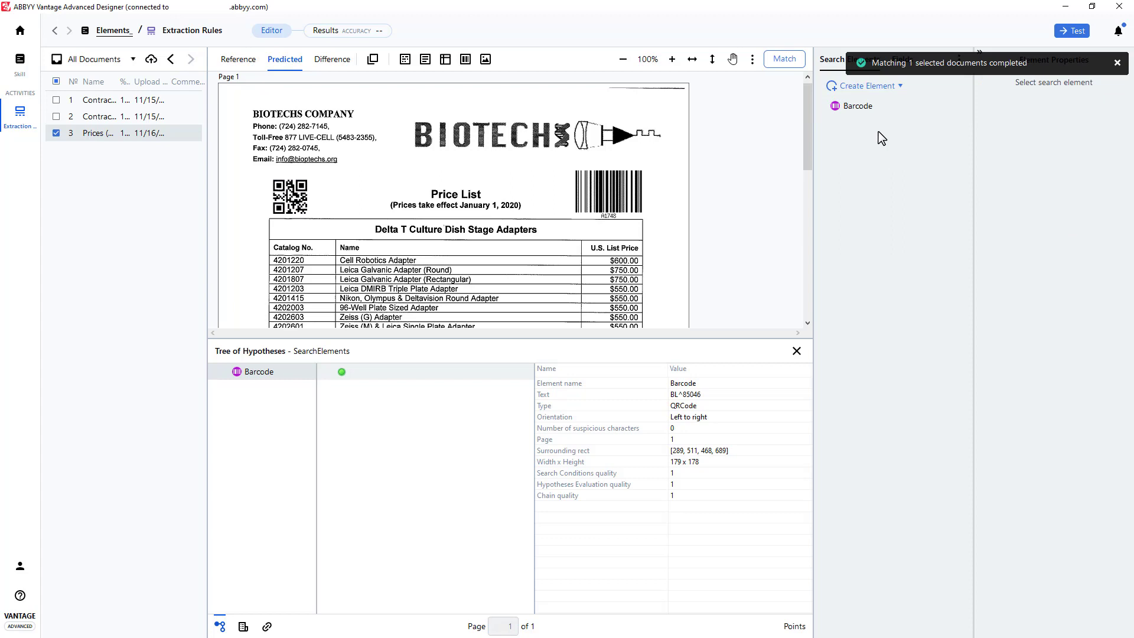
Copy Barcode as Barcode1, then select all barcode types for Barcode1 and save.
right_click(859, 105)
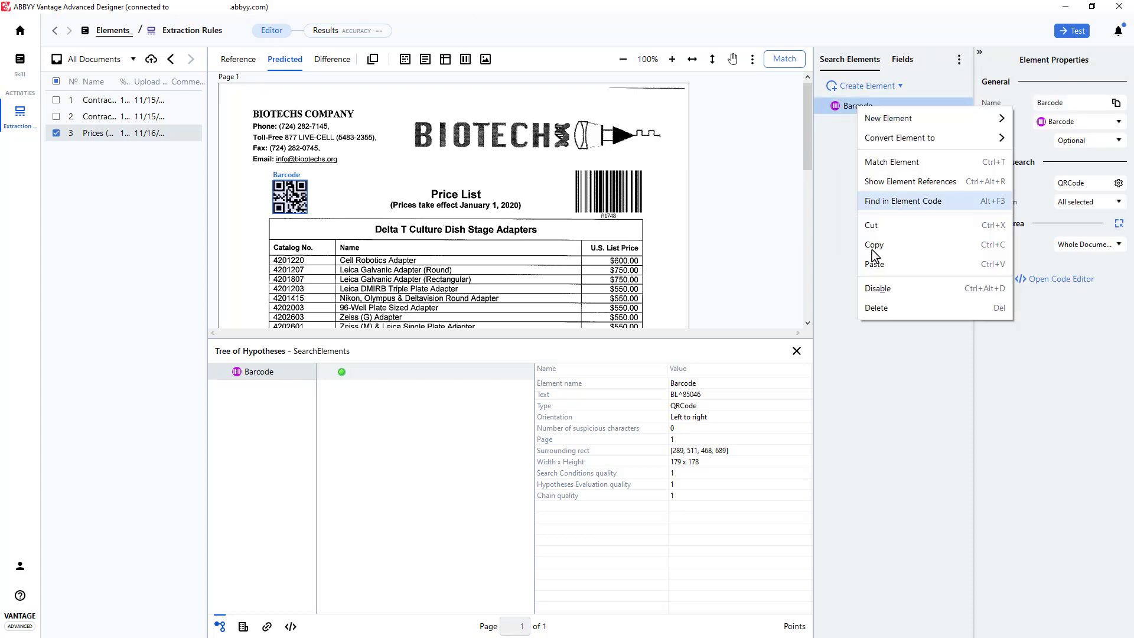
mouse_move(859, 111)
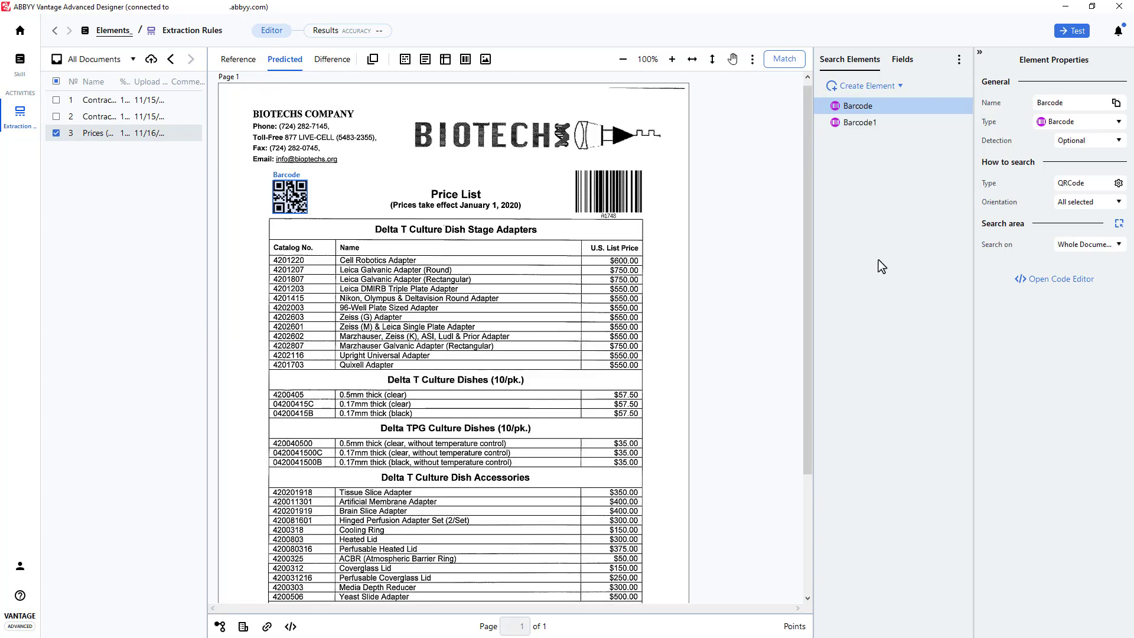
click(859, 122)
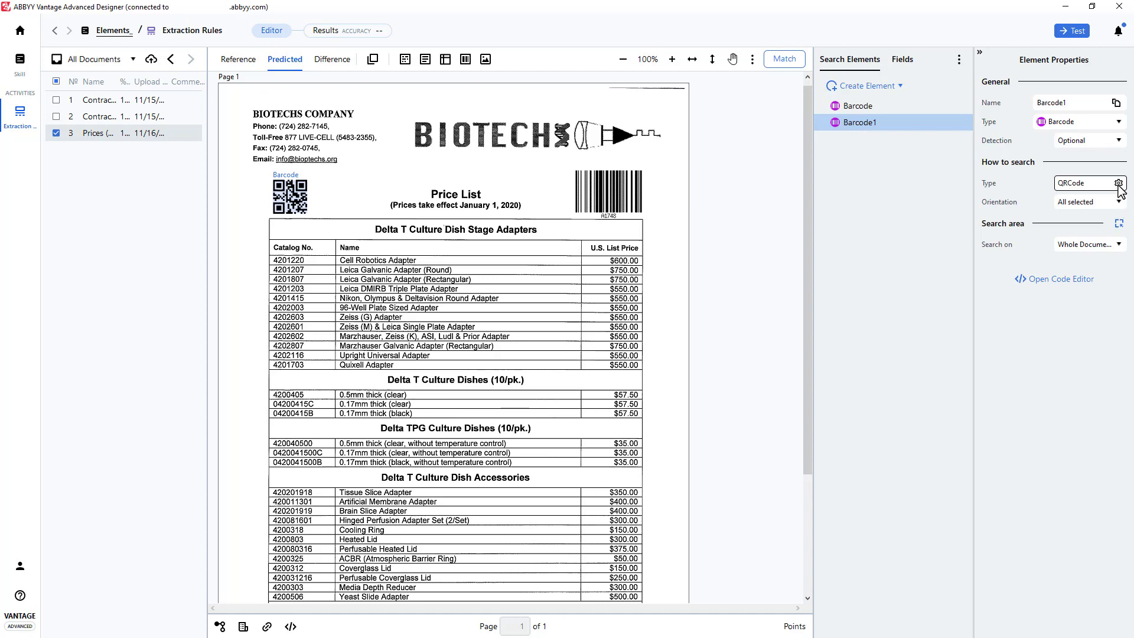
click(1119, 183)
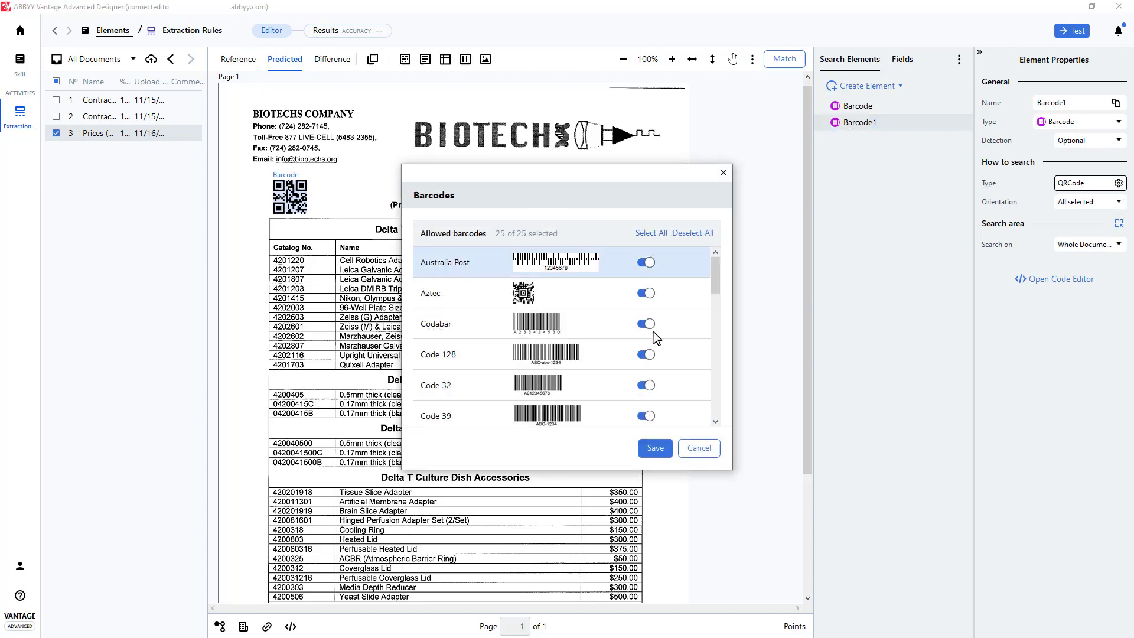
click(653, 448)
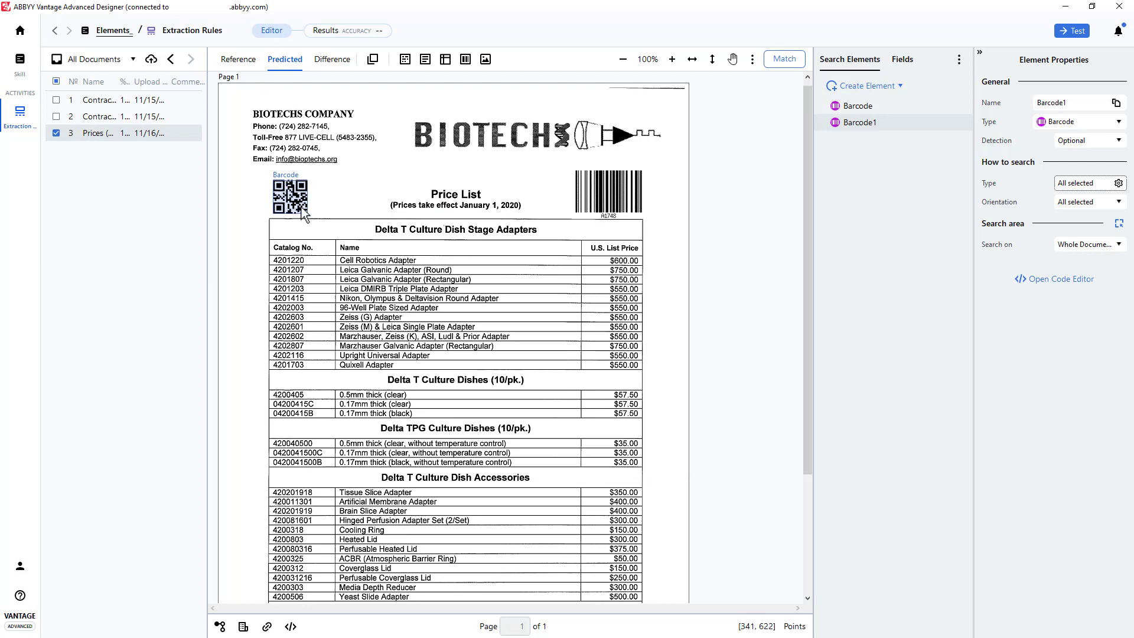
mouse_move(685, 221)
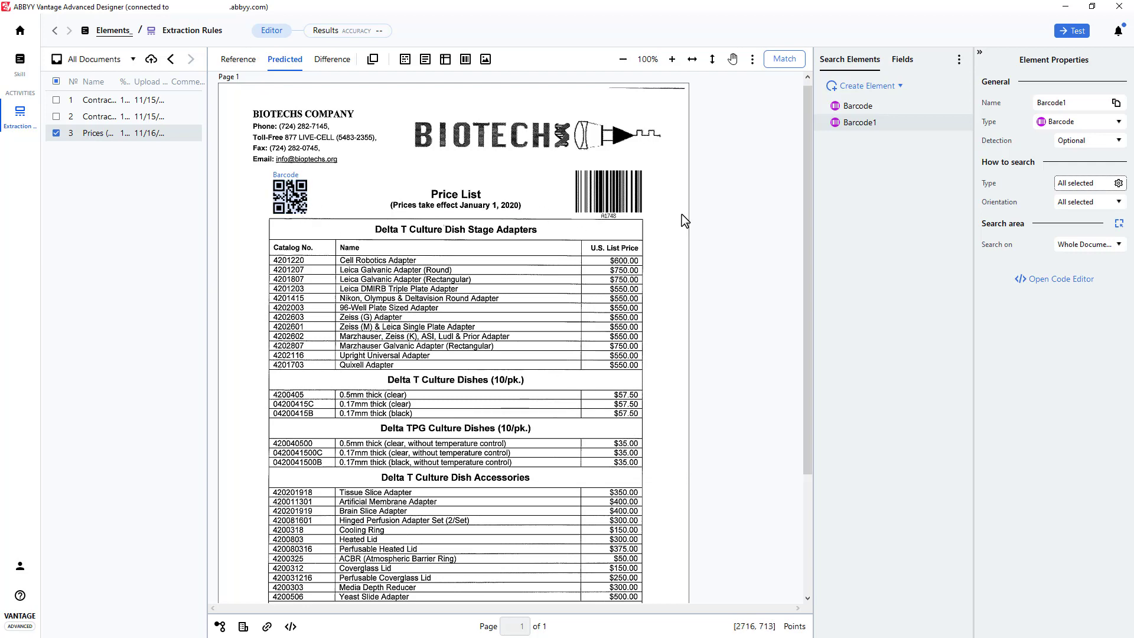
mouse_move(1119, 223)
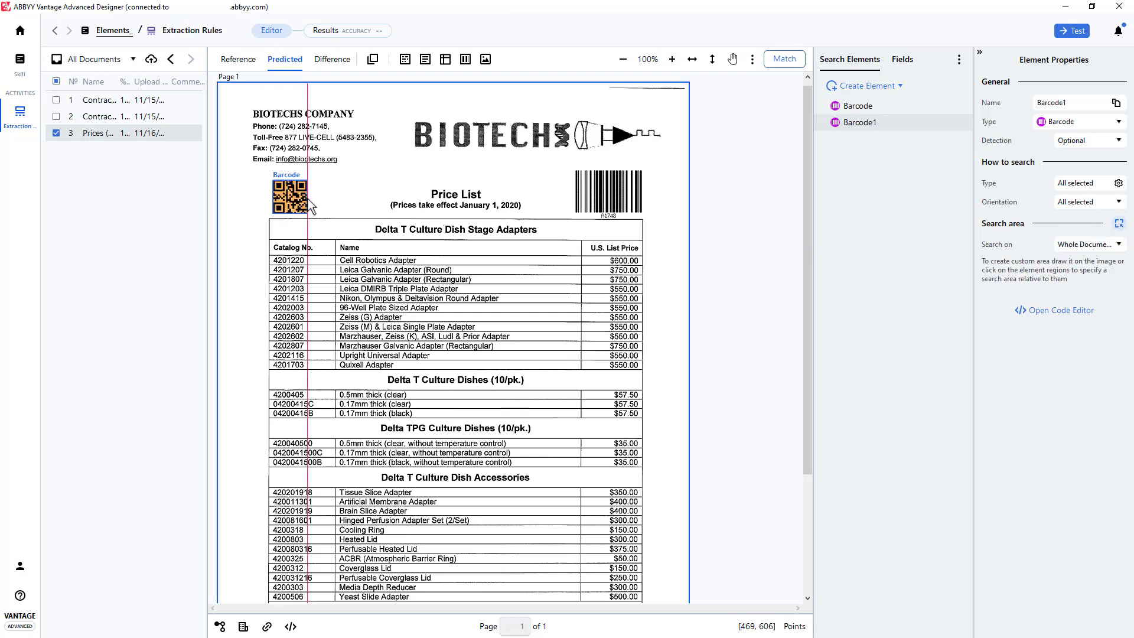
Set Barcode1's search area to Custom Area Right of the Barcode element.
click(290, 197)
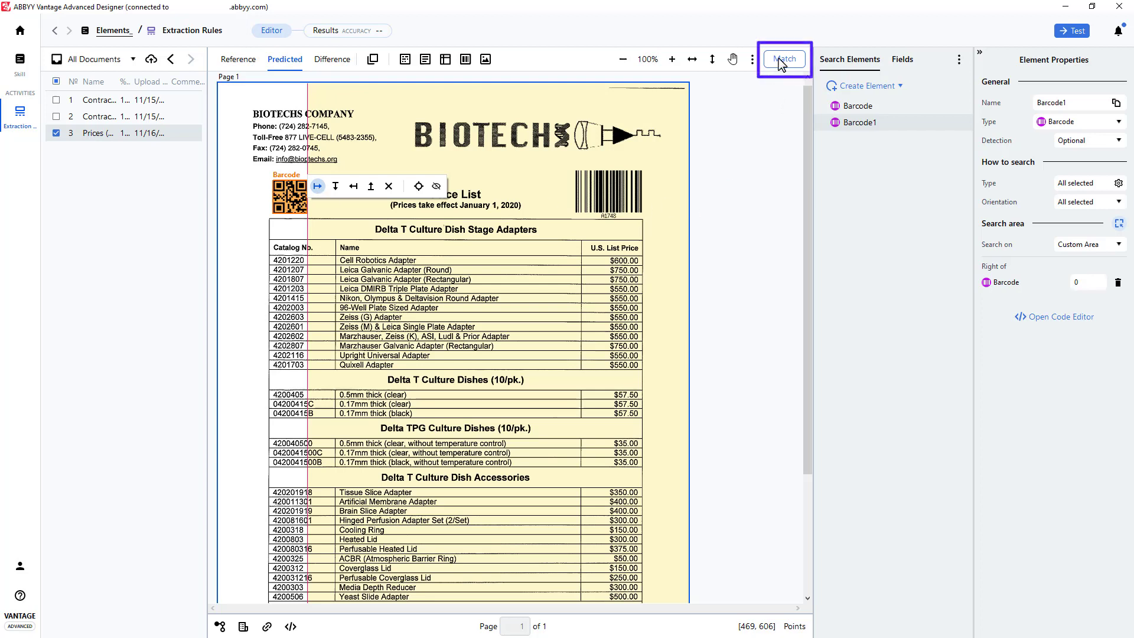
Match again and compare Barcode's QR code result with Barcode1's Code 128 result A1748.
click(785, 59)
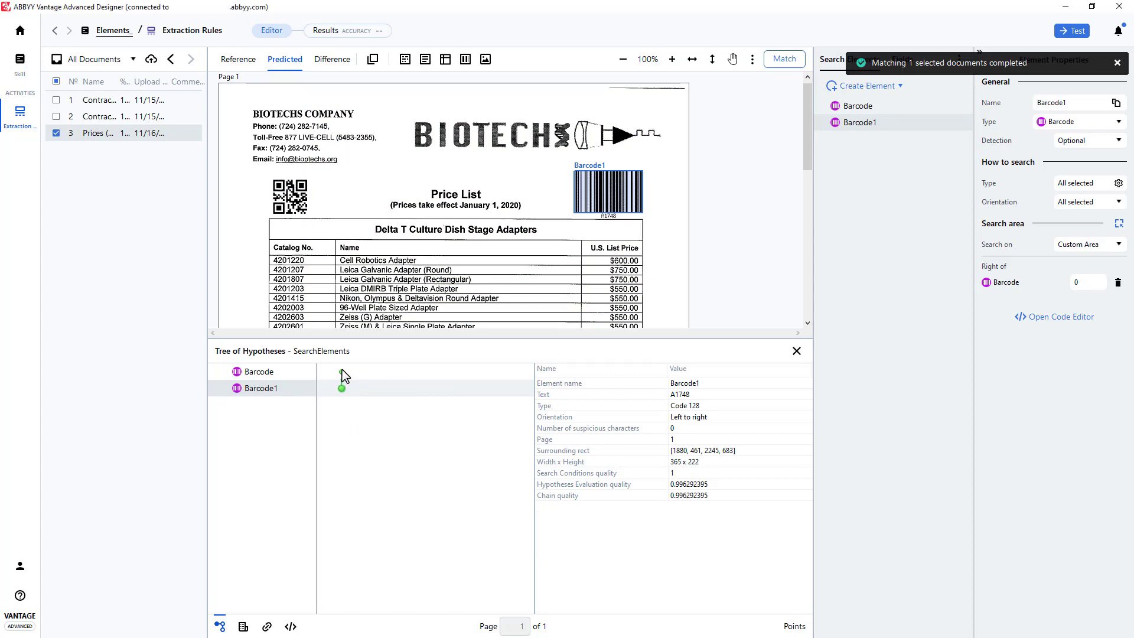
click(259, 371)
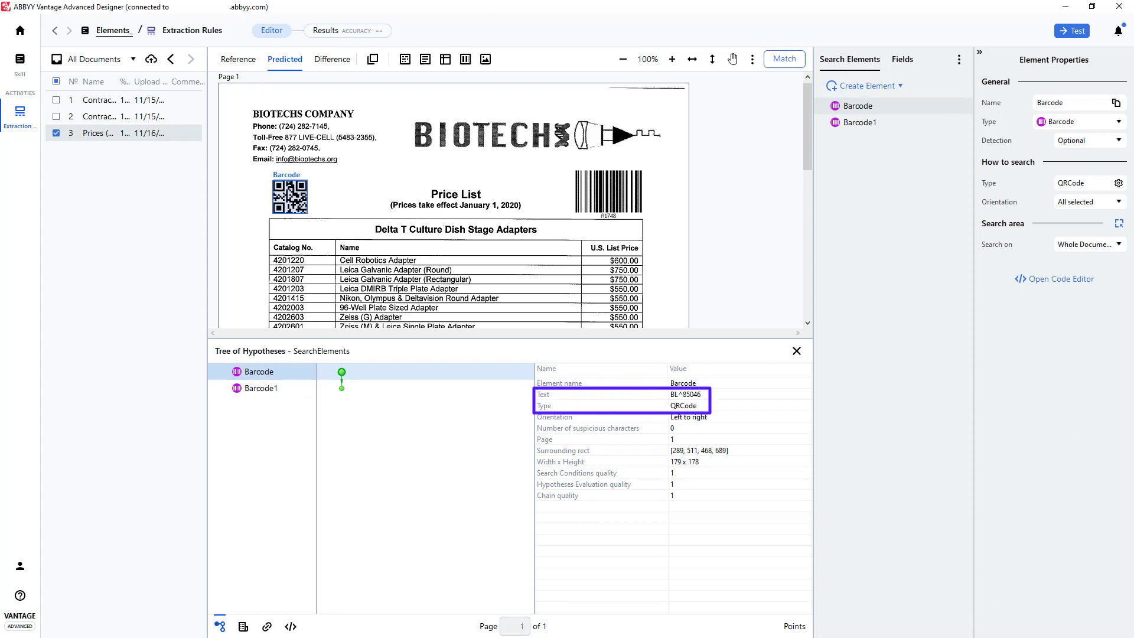
click(586, 450)
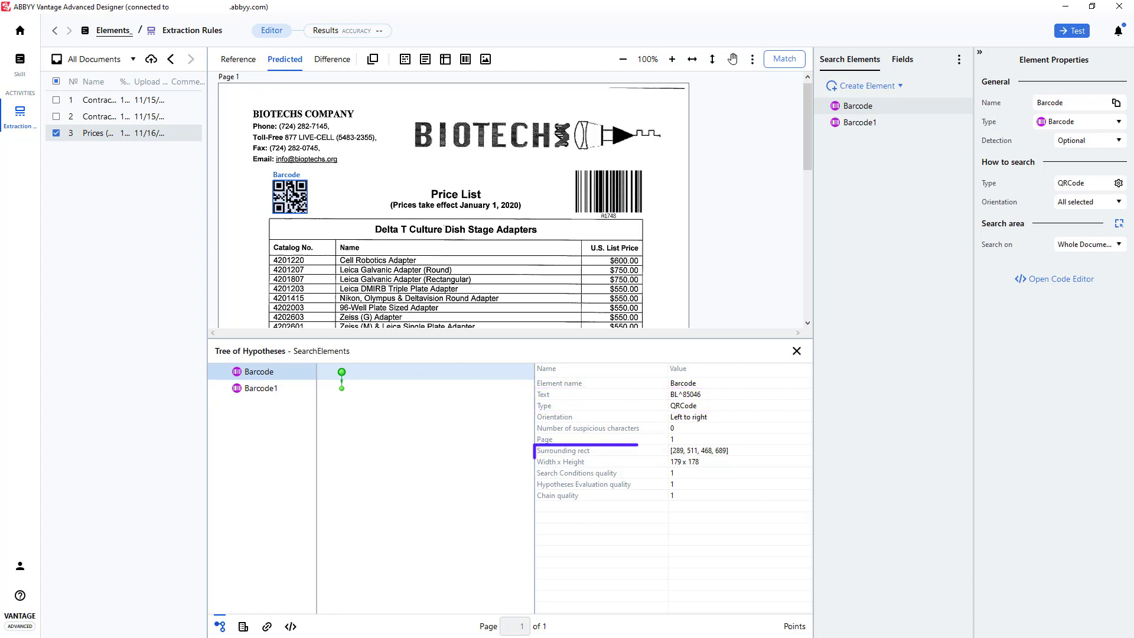
click(698, 451)
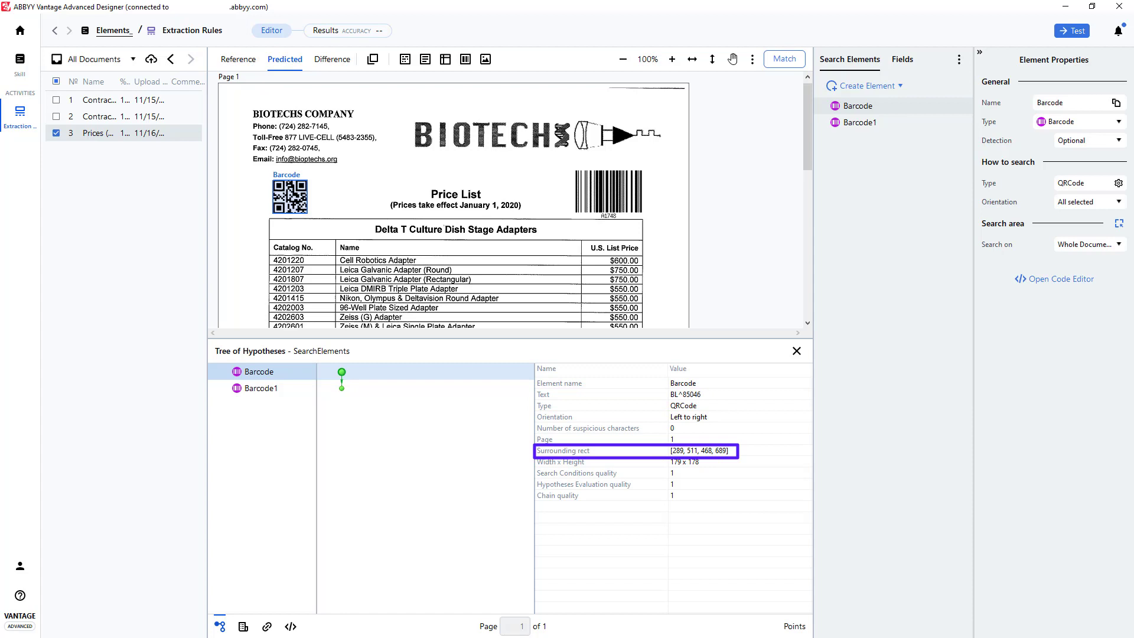
mouse_move(341, 388)
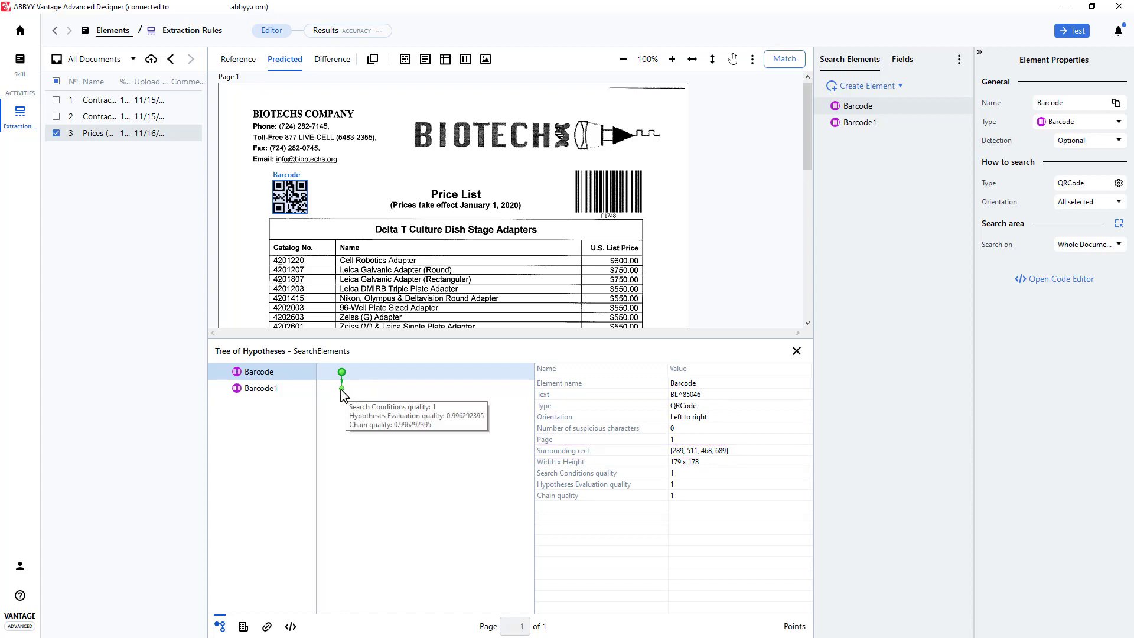
click(259, 389)
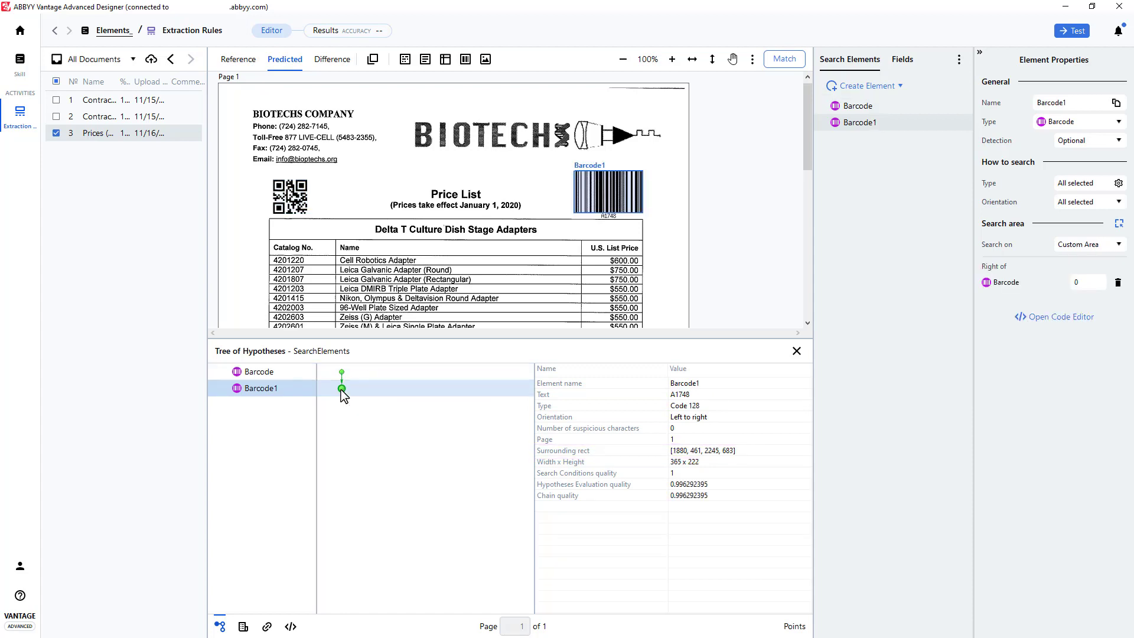